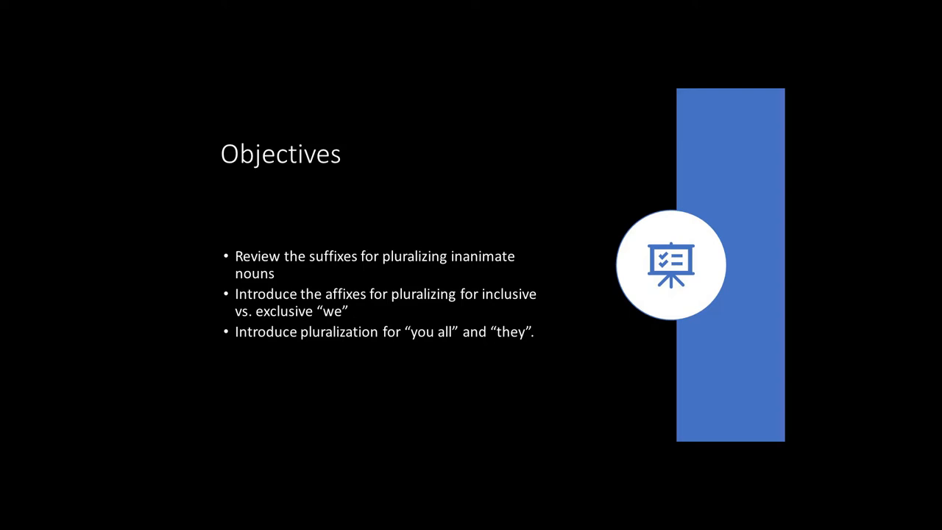
- Advance the slideshow from Objectives to the Review slide on person prefixes and plural suffixes
key("Right")
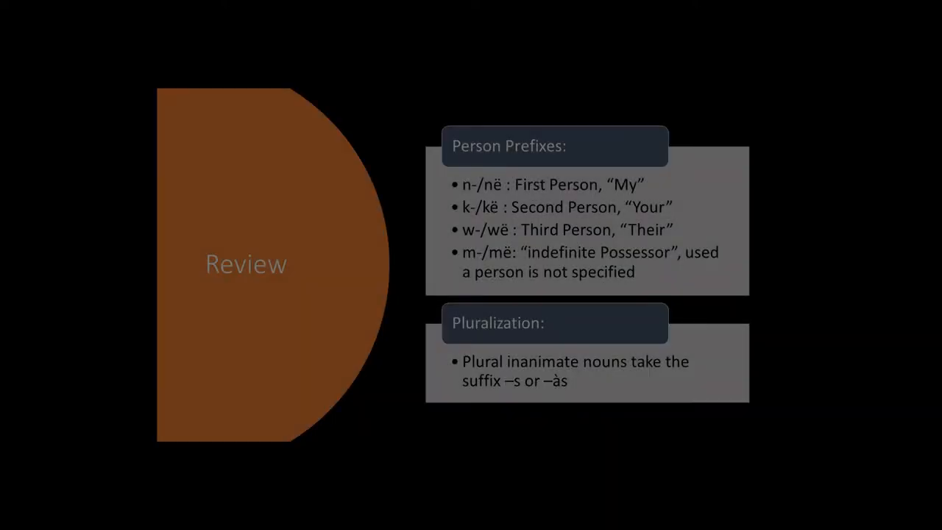